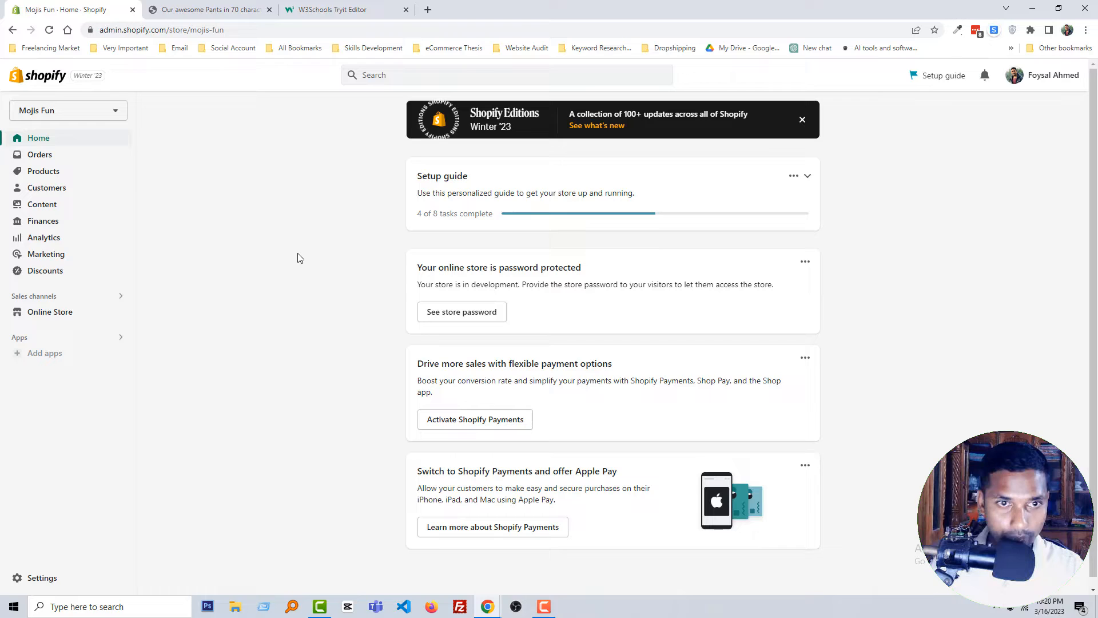
mouse_move(225, 221)
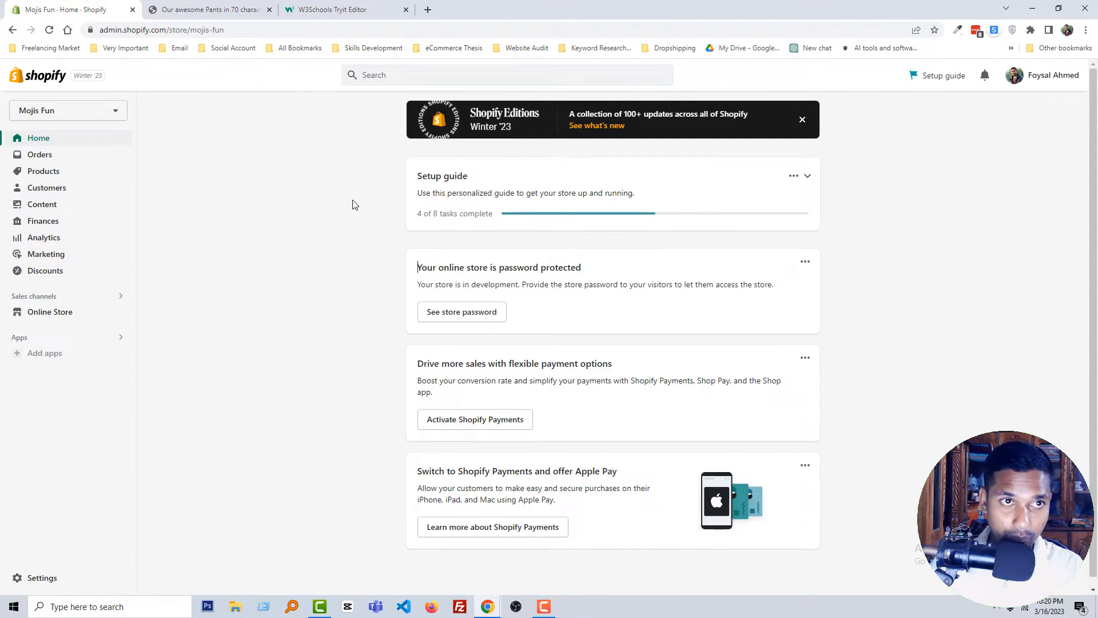
Step: Browse the Example Pants store page, then load Example Hat from the Products list for editing
click(208, 9)
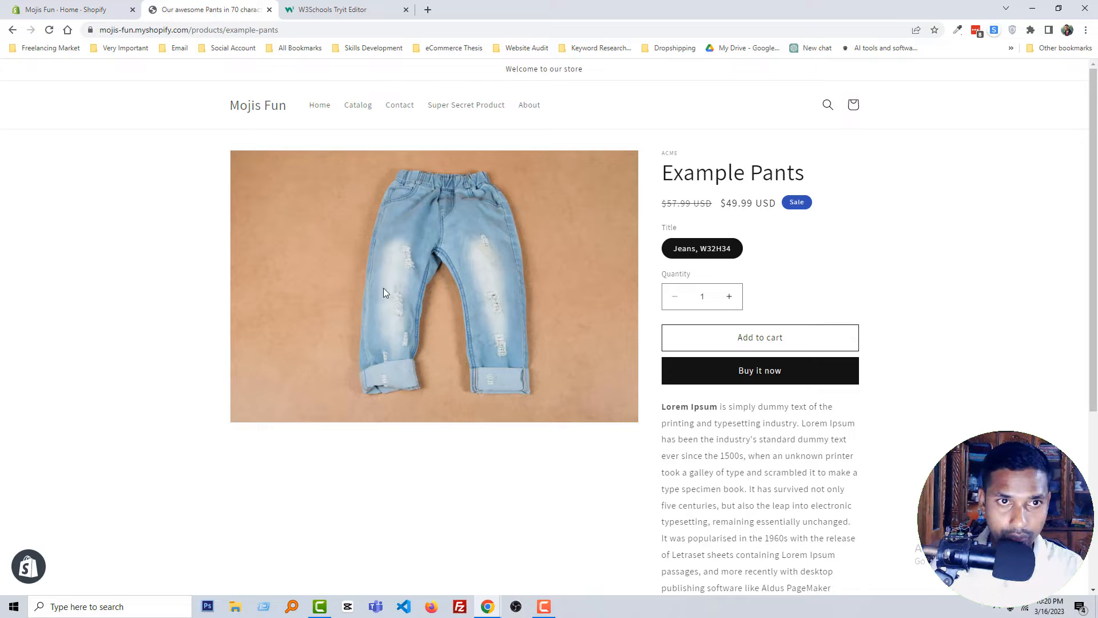
mouse_move(503, 245)
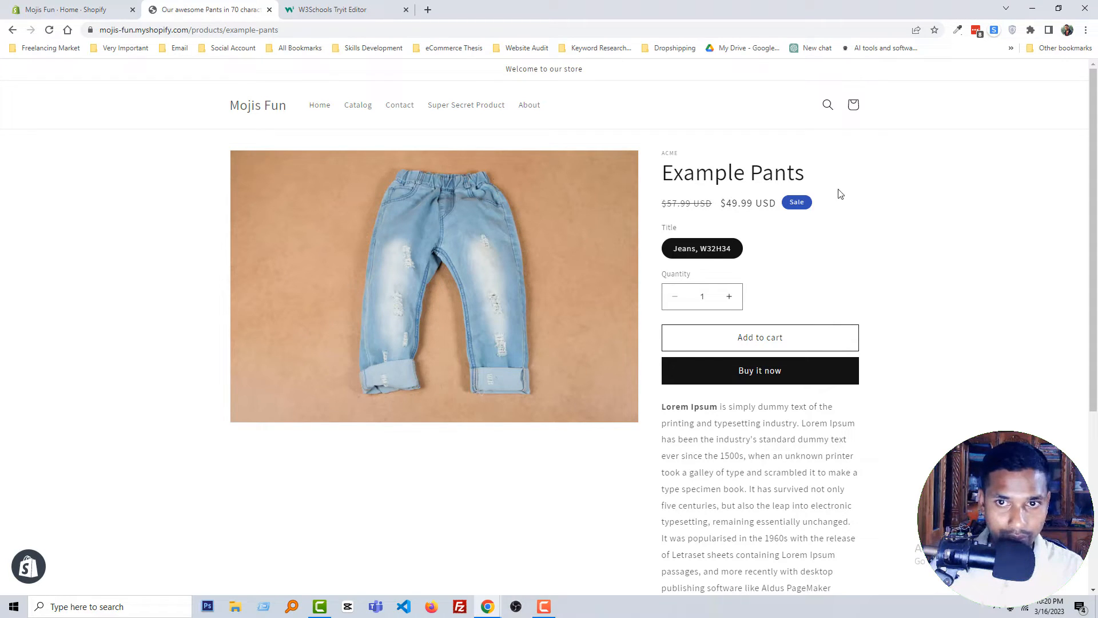
scroll(down, 3)
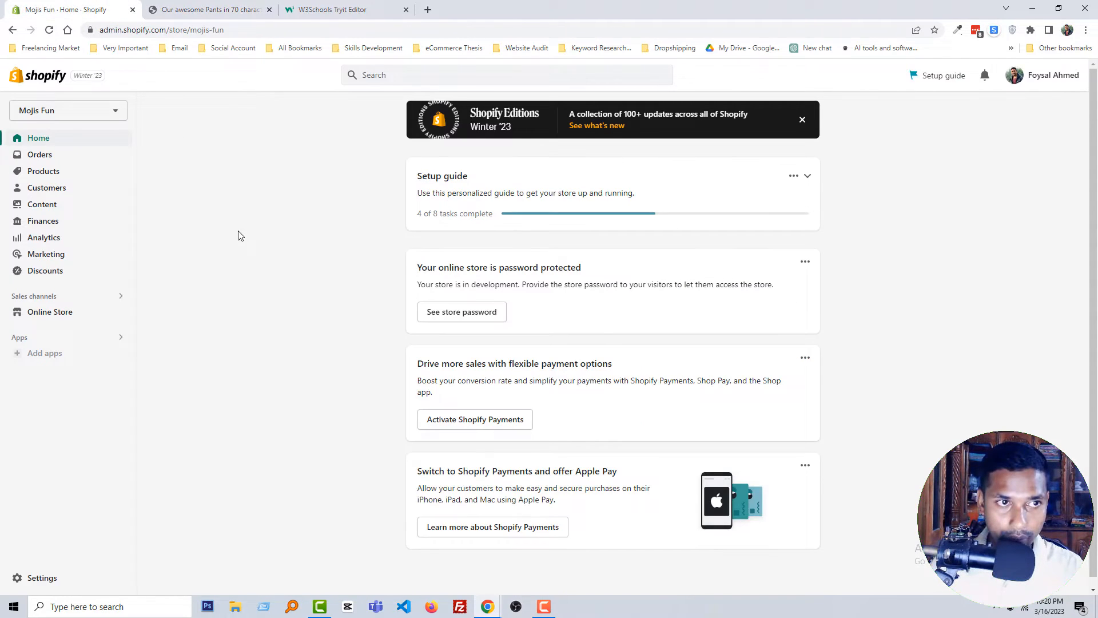
mouse_move(47, 187)
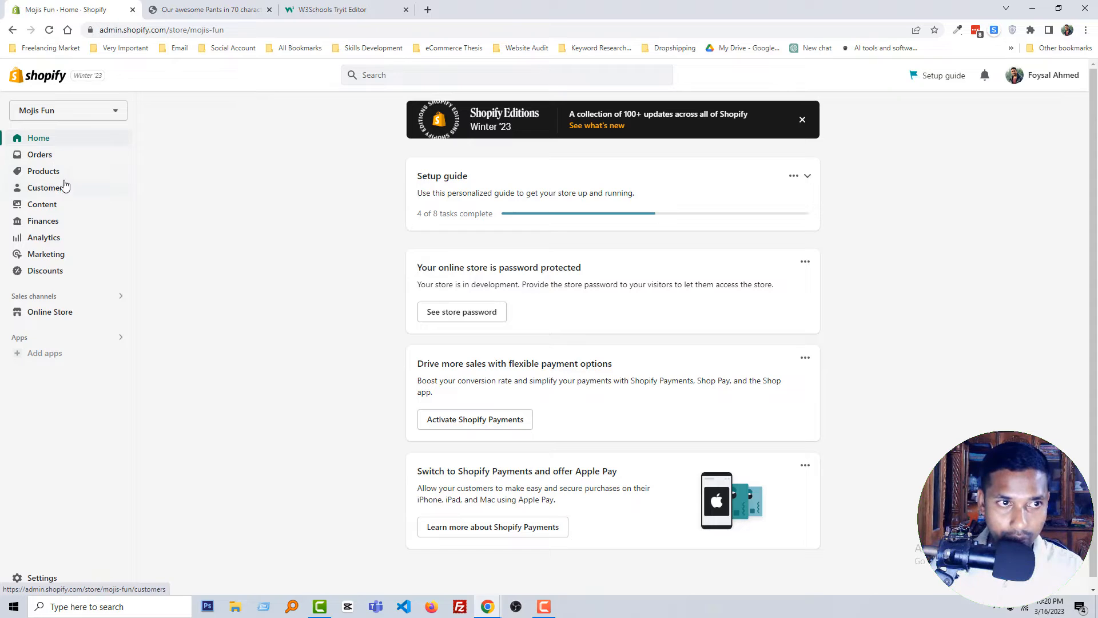
click(42, 170)
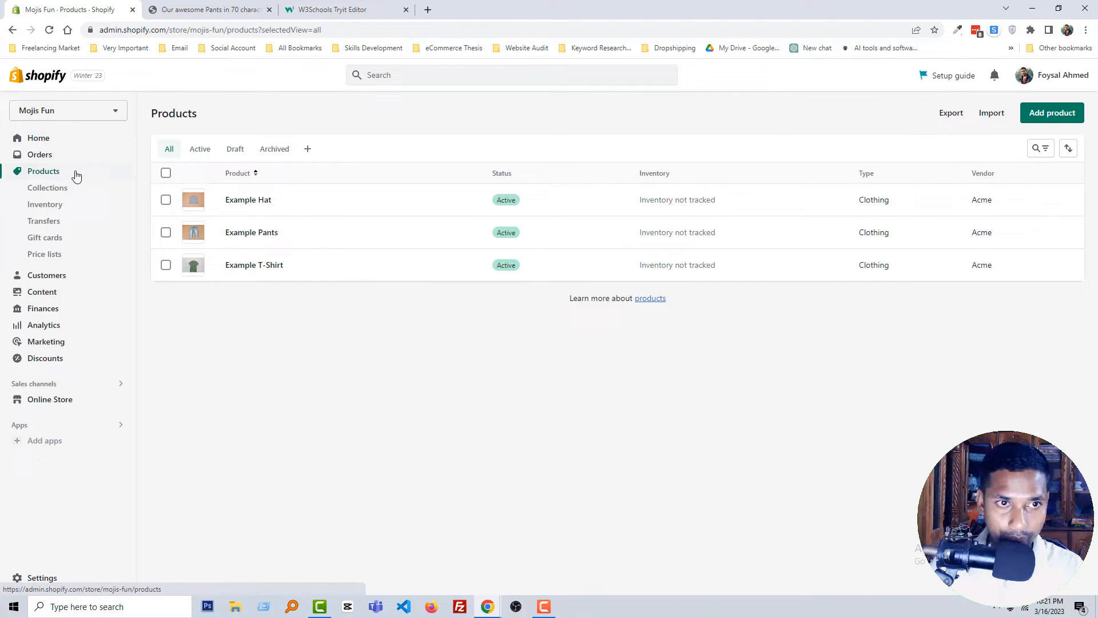
mouse_move(248, 199)
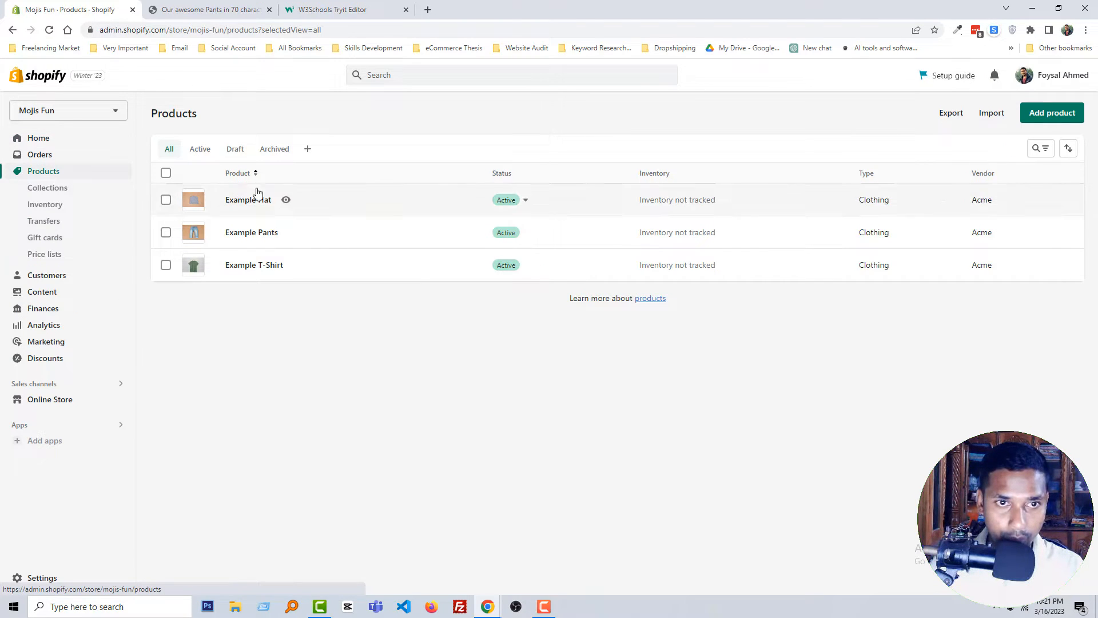
mouse_move(249, 204)
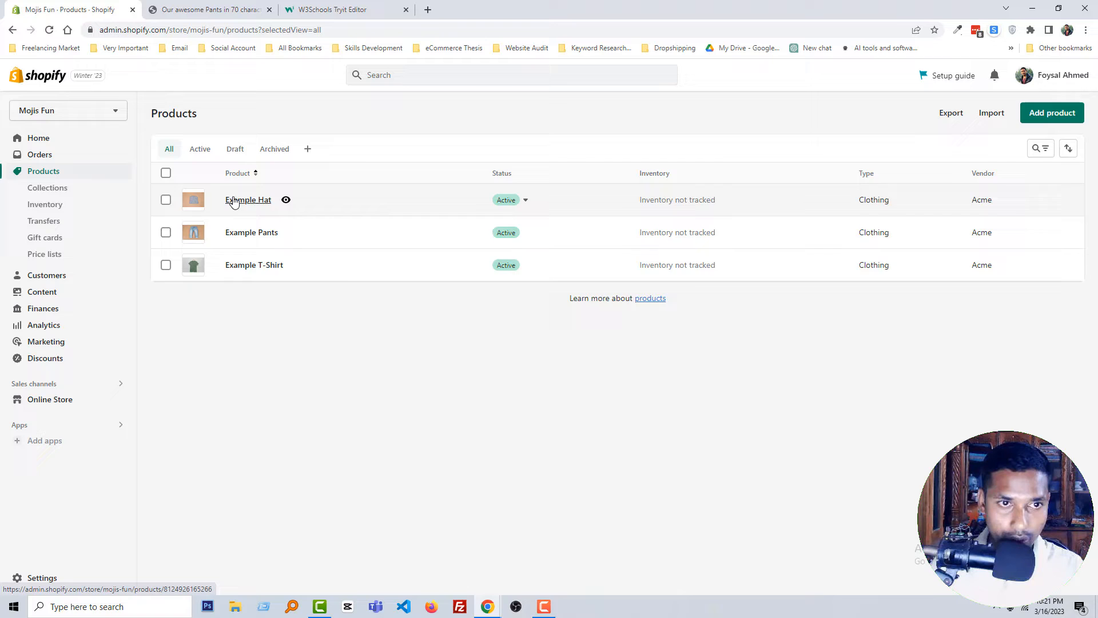
click(248, 199)
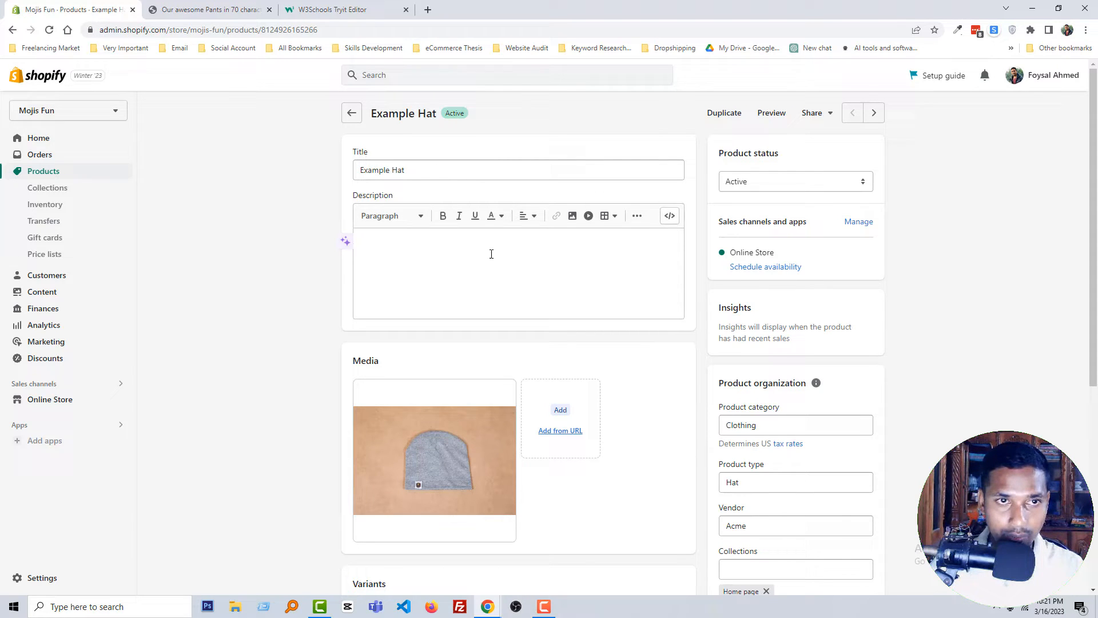
click(208, 9)
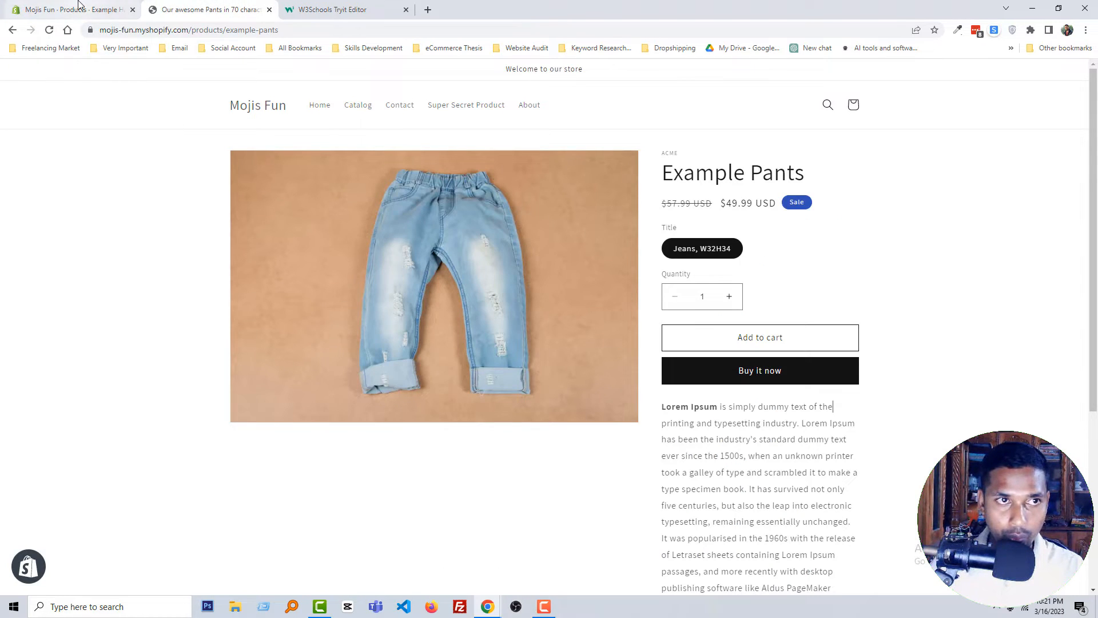
click(70, 10)
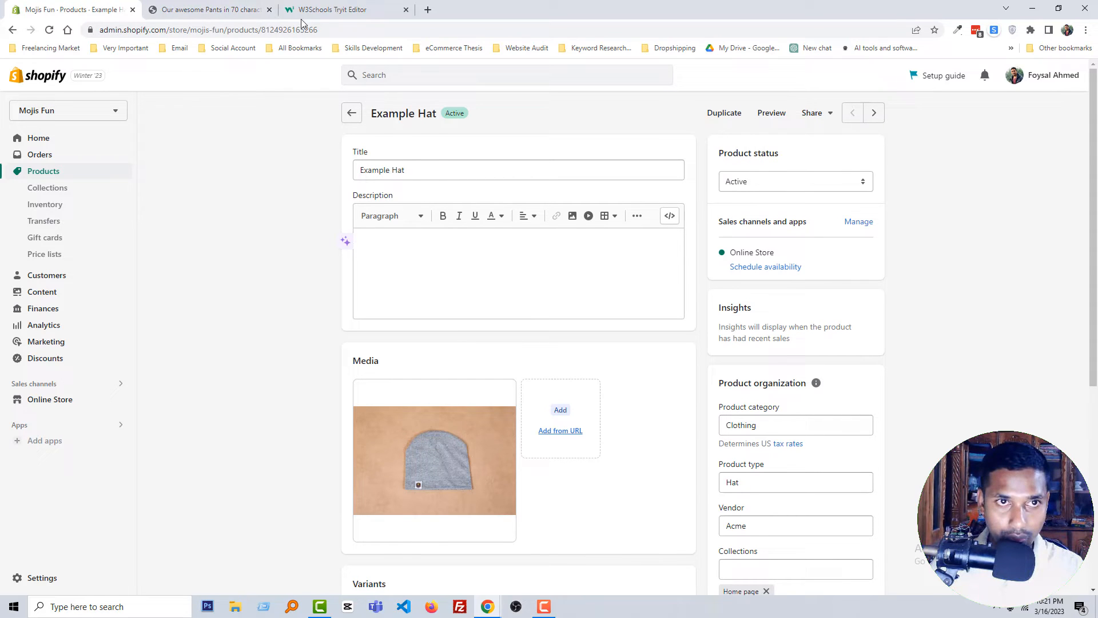
mouse_move(343, 9)
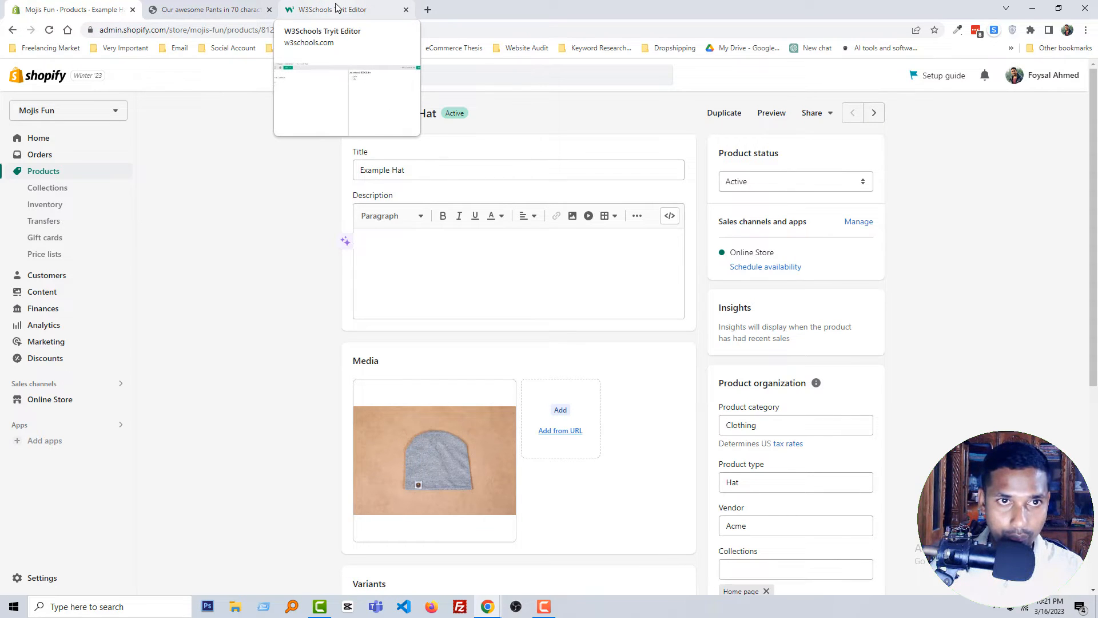
Step: Copy the <ol> Coffee, Tea, Milk code block from the W3Schools Tryit example
click(343, 10)
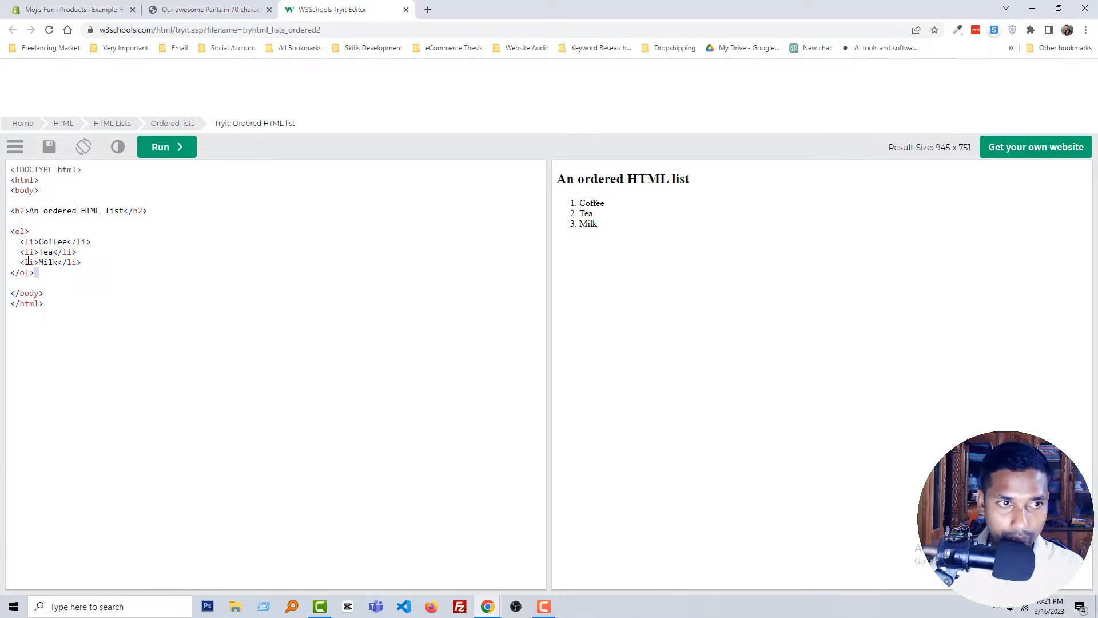
drag(14, 231, 37, 273)
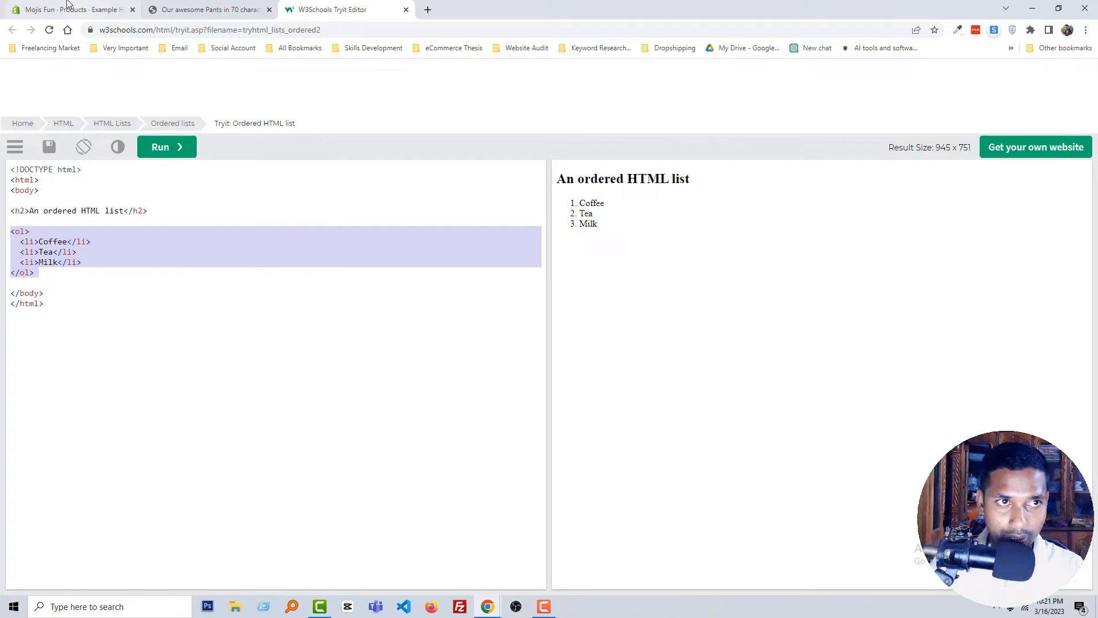
mouse_move(67, 9)
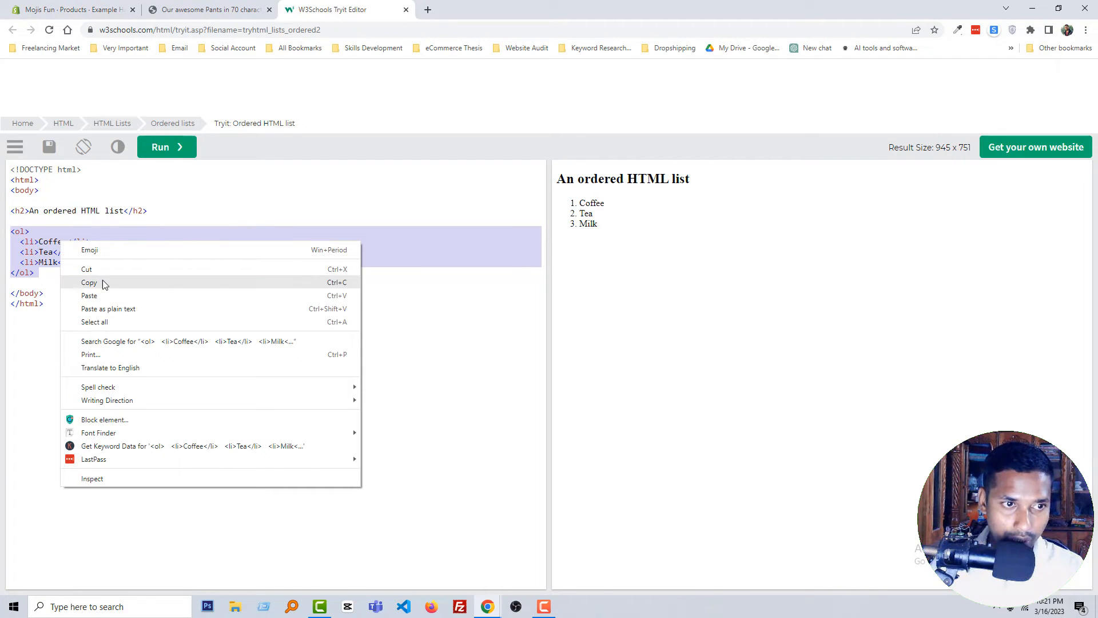
click(89, 283)
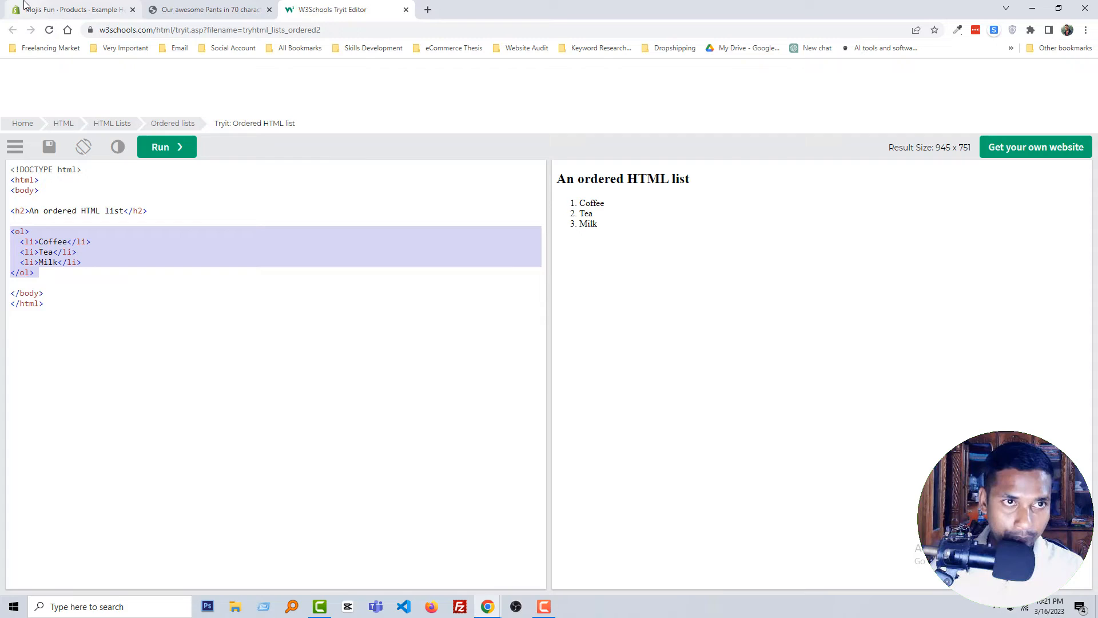
Step: Paste the ordered-list code into Example Hat's description via Show HTML and save the product
click(70, 9)
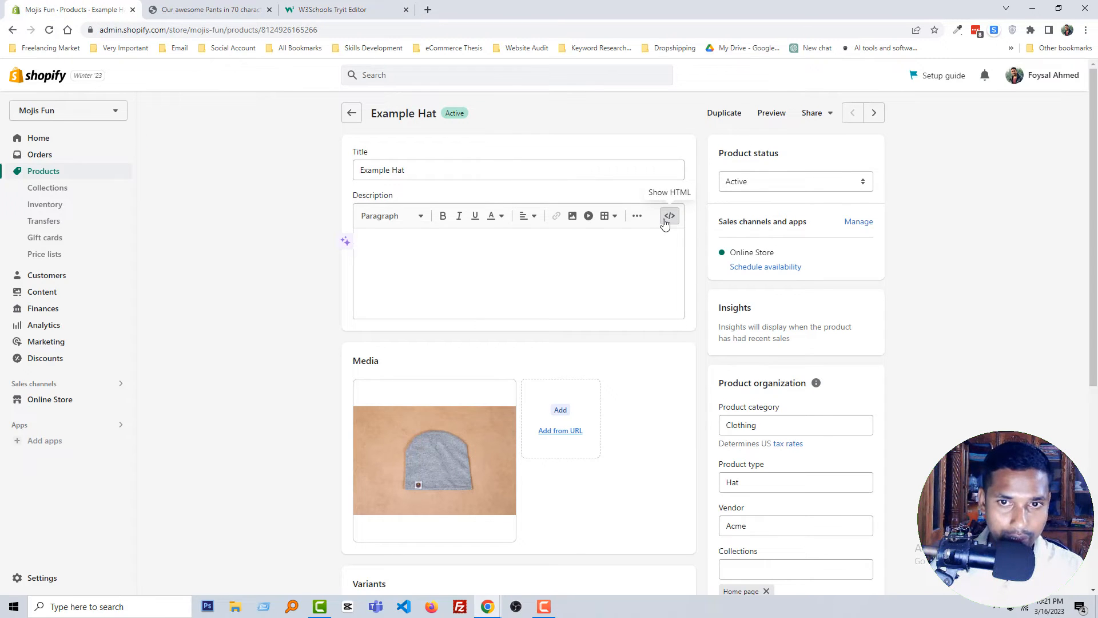
click(669, 216)
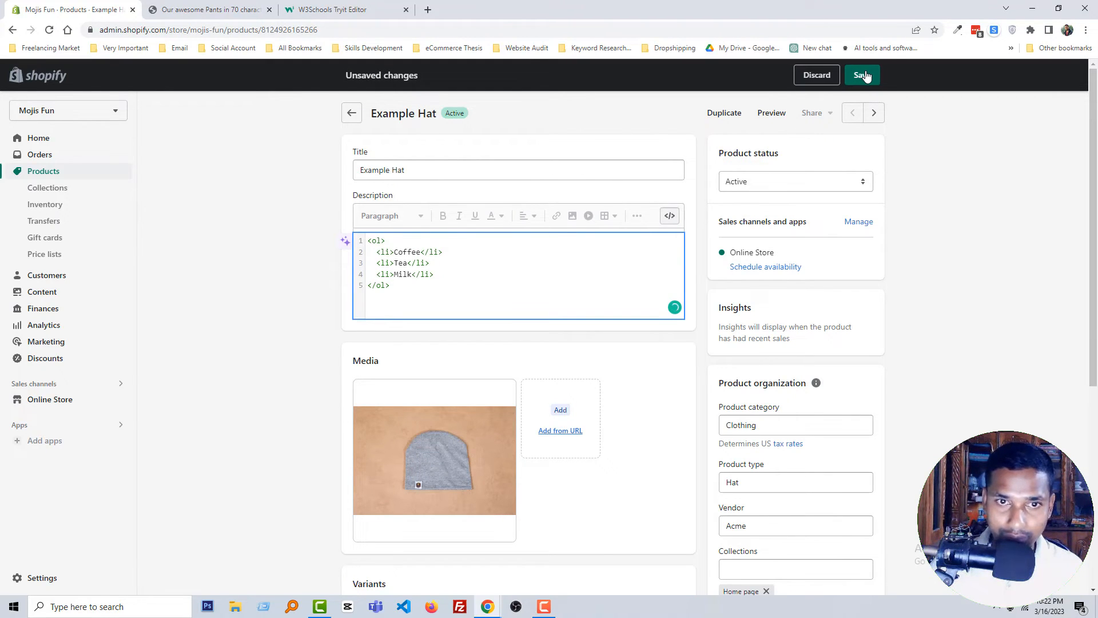
click(862, 76)
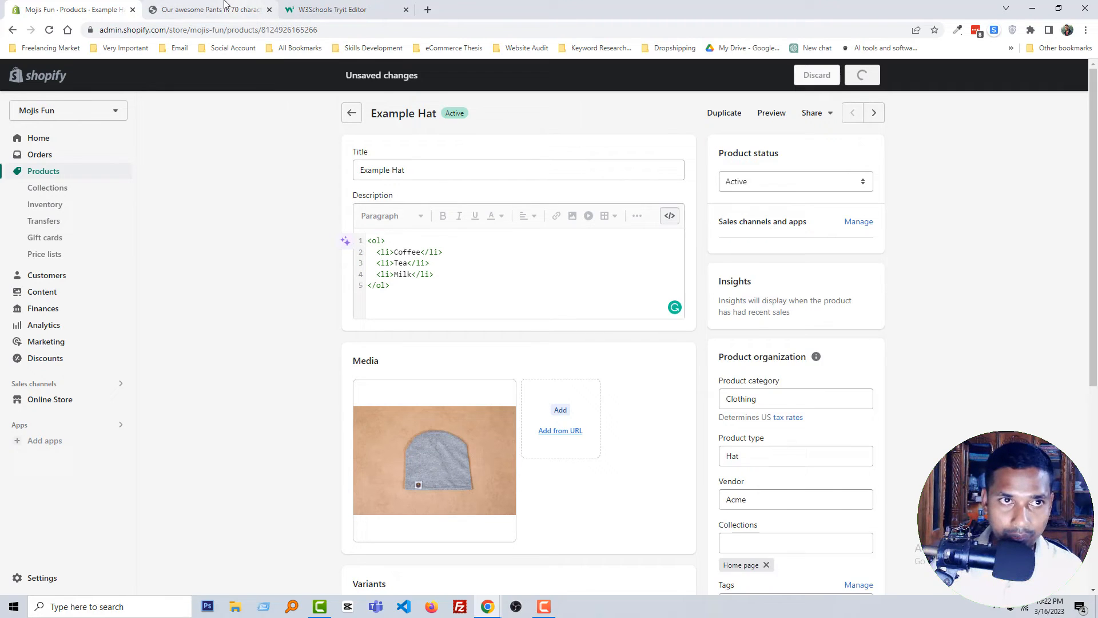
Step: Preview Example Hat in the store to see the numbered Coffee, Tea, Milk list
click(862, 76)
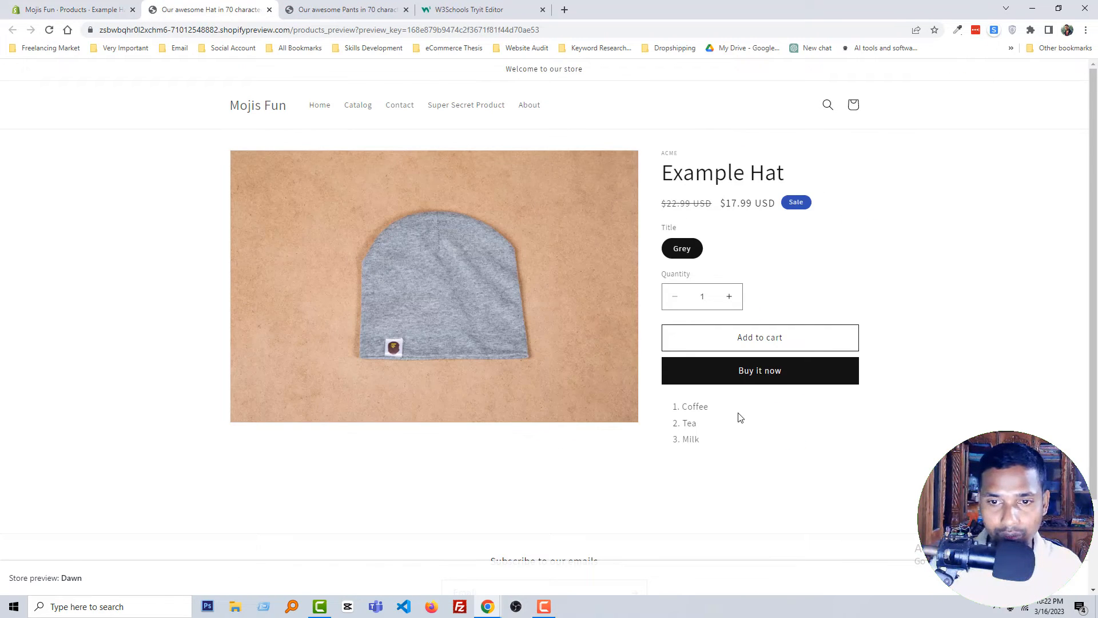
mouse_move(707, 449)
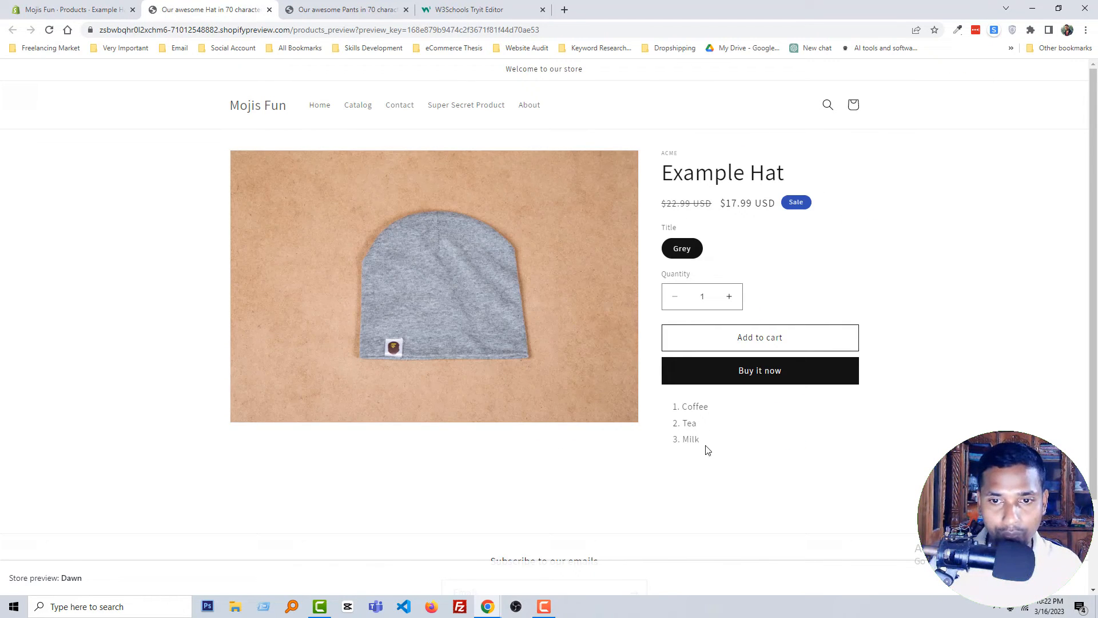
Step: Add a Lorem Ipsum paragraph to Example Hat's description and save it
click(343, 9)
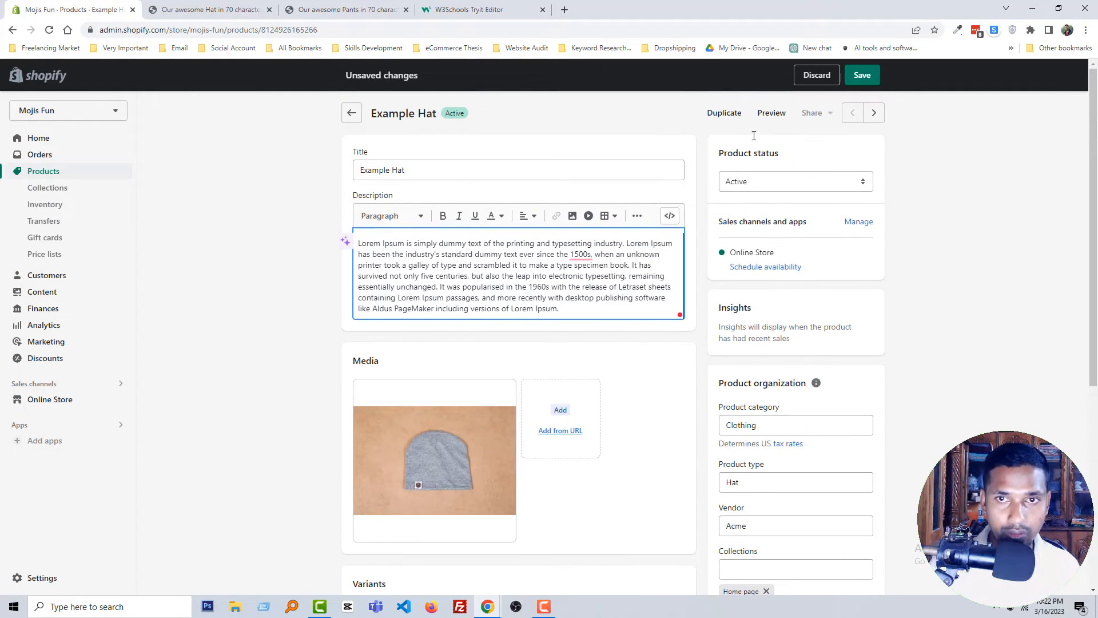
click(861, 75)
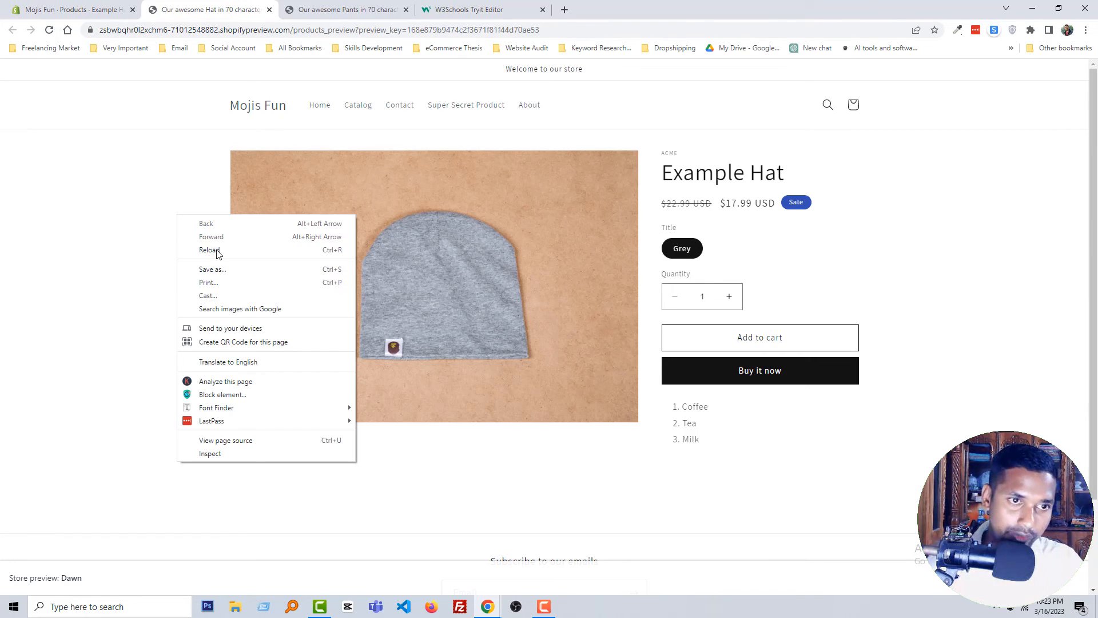
Step: Reload the store preview and scroll to the Lorem Ipsum paragraph above the numbered list
click(208, 251)
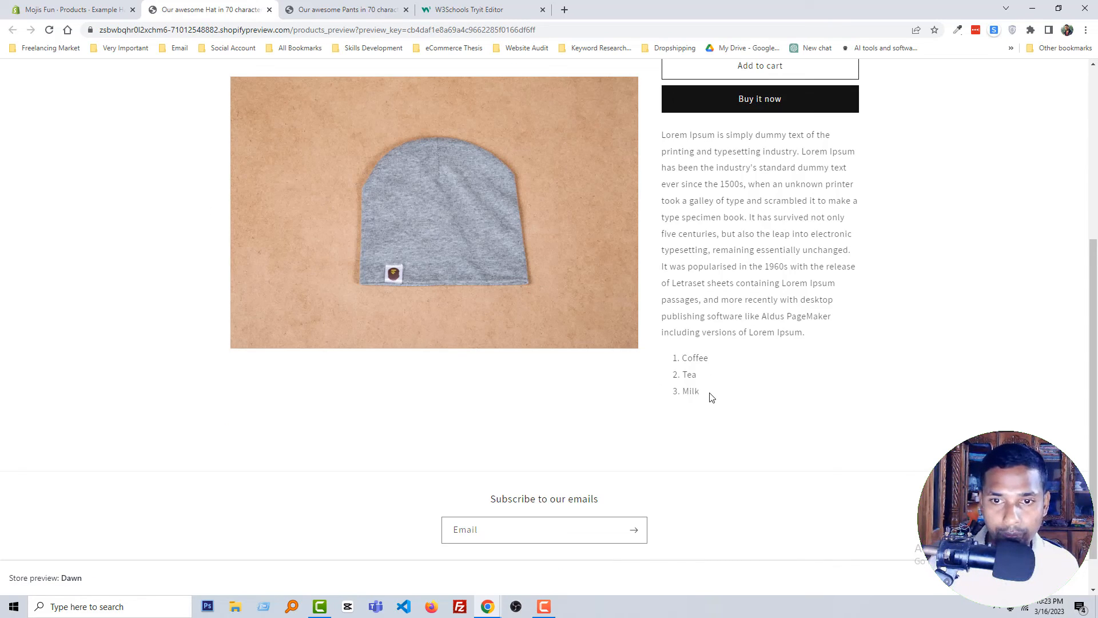
scroll(up, 3)
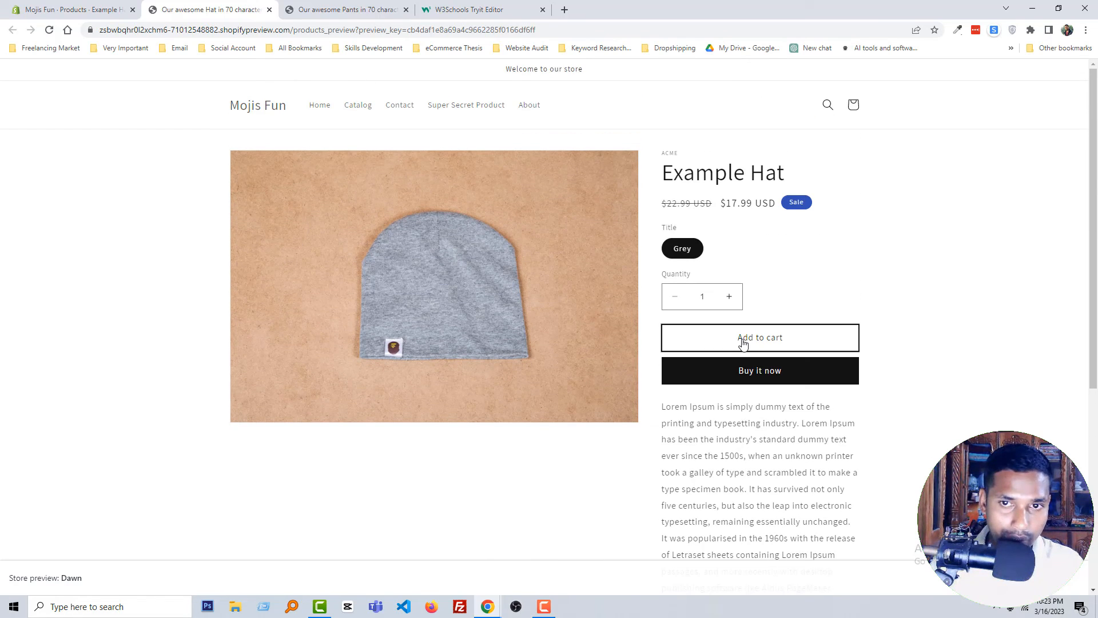
scroll(down, 3)
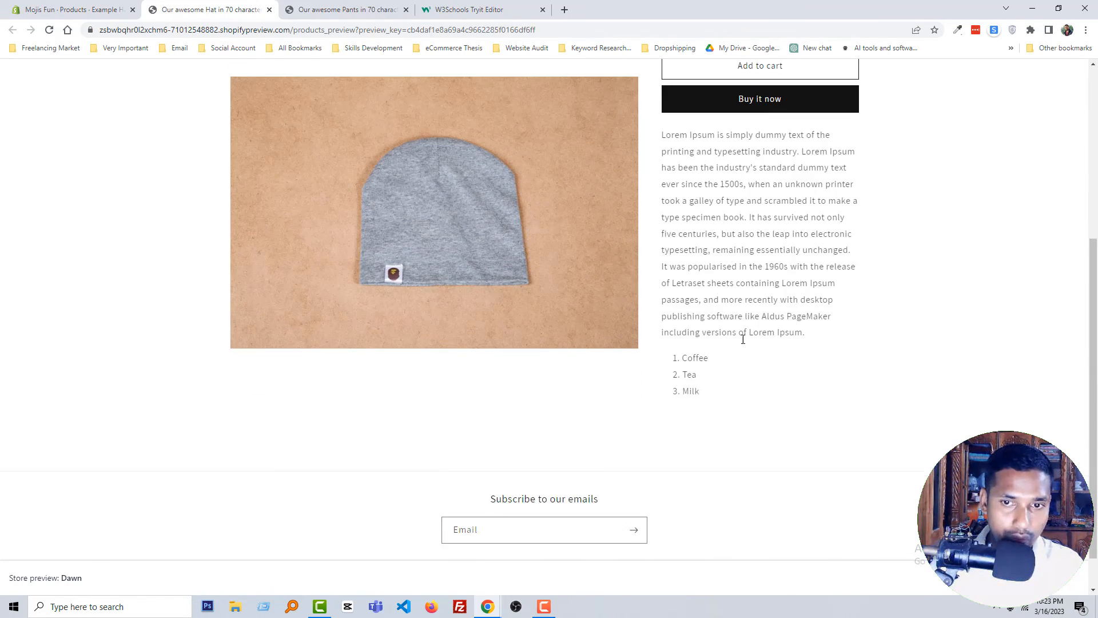